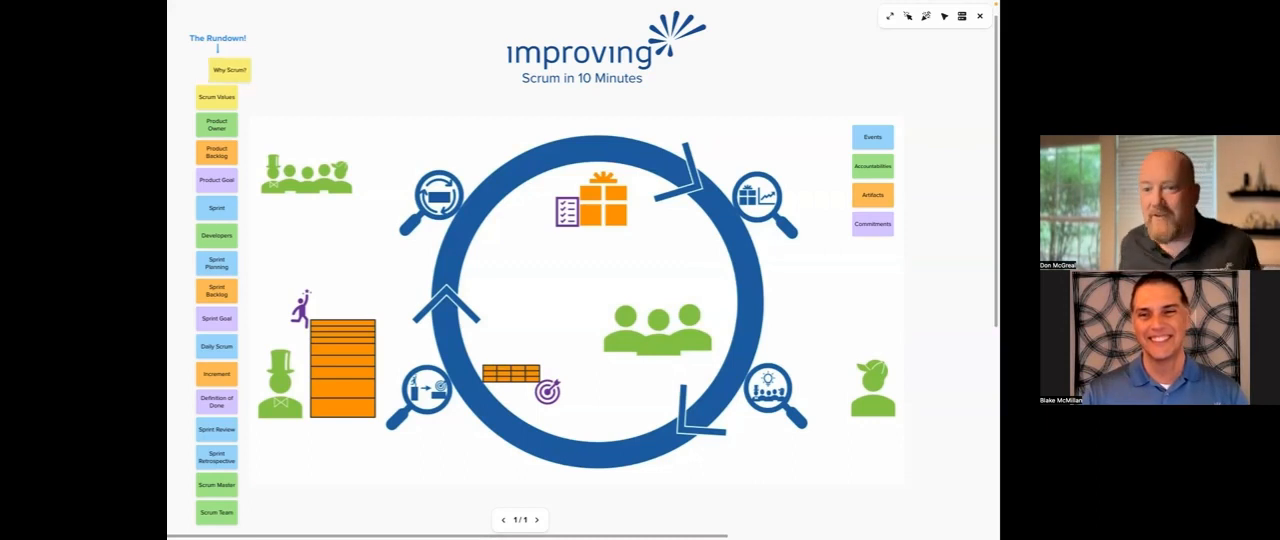
- Drag the yellow 'Why Scrum?' note from the rundown column to just under the title
drag(229, 69, 544, 98)
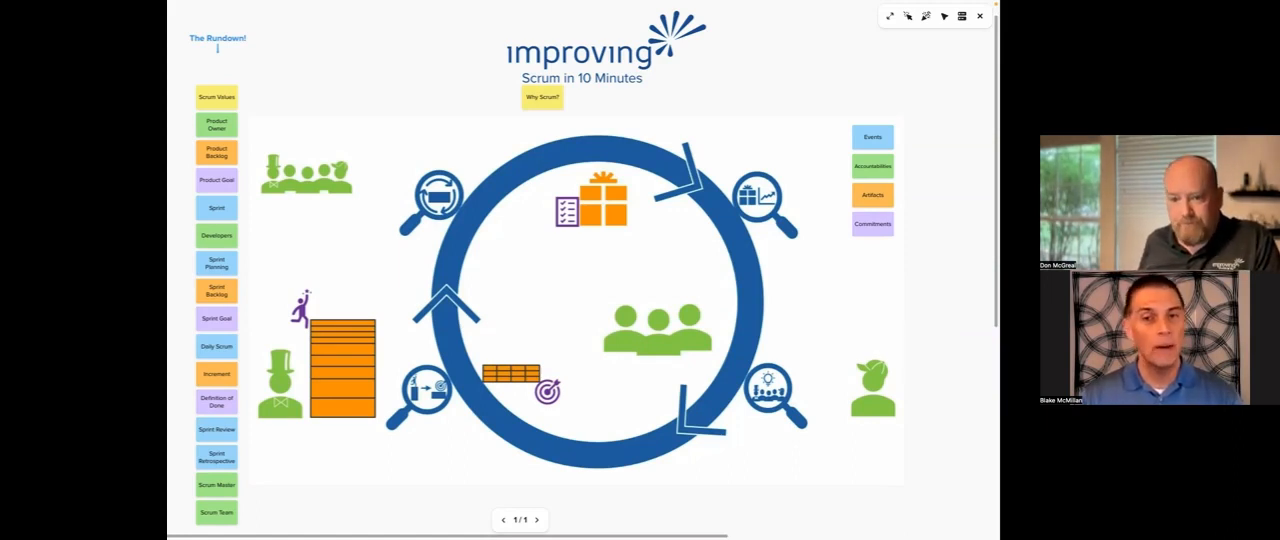
- Move the 'Scrum Values' note from the rundown list to the right of 'Why Scrum?'
drag(216, 96, 632, 100)
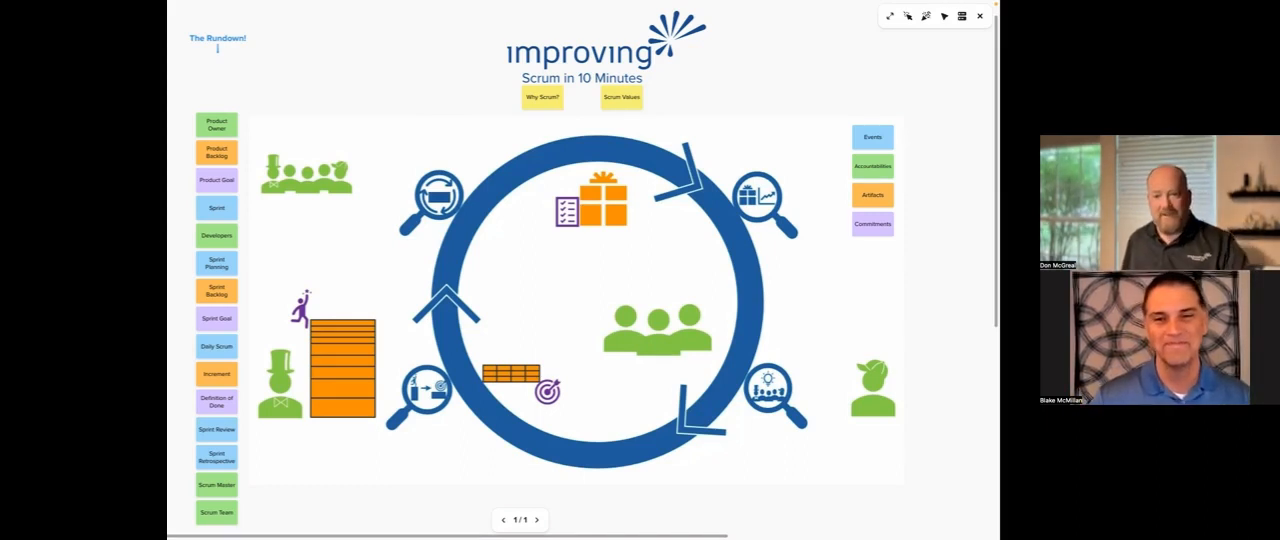
drag(216, 125, 282, 425)
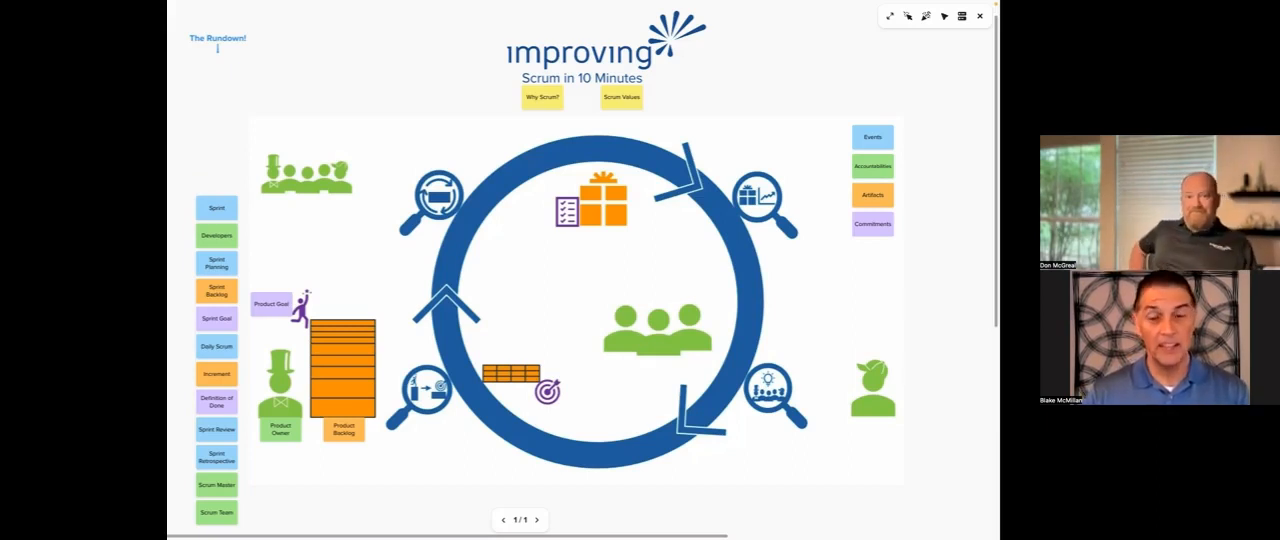
- Drop the blue 'Sprint' note from the left column onto the base of the sprint circle
drag(216, 207, 597, 453)
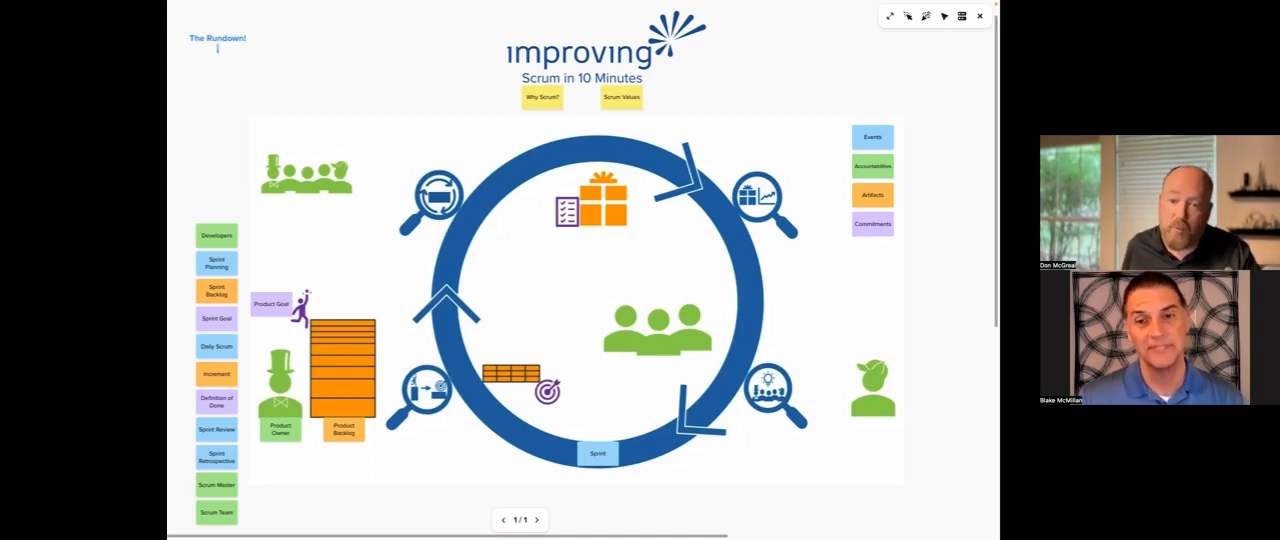
drag(216, 235, 651, 368)
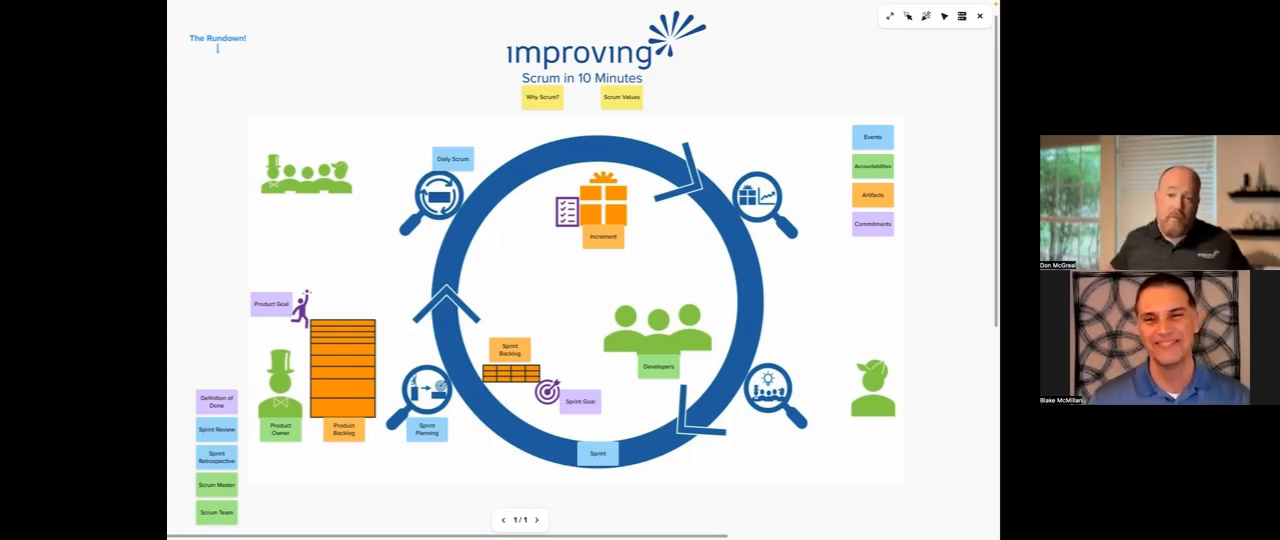
- Place the 'Definition of Done' note next to the Increment picture
drag(216, 400, 520, 268)
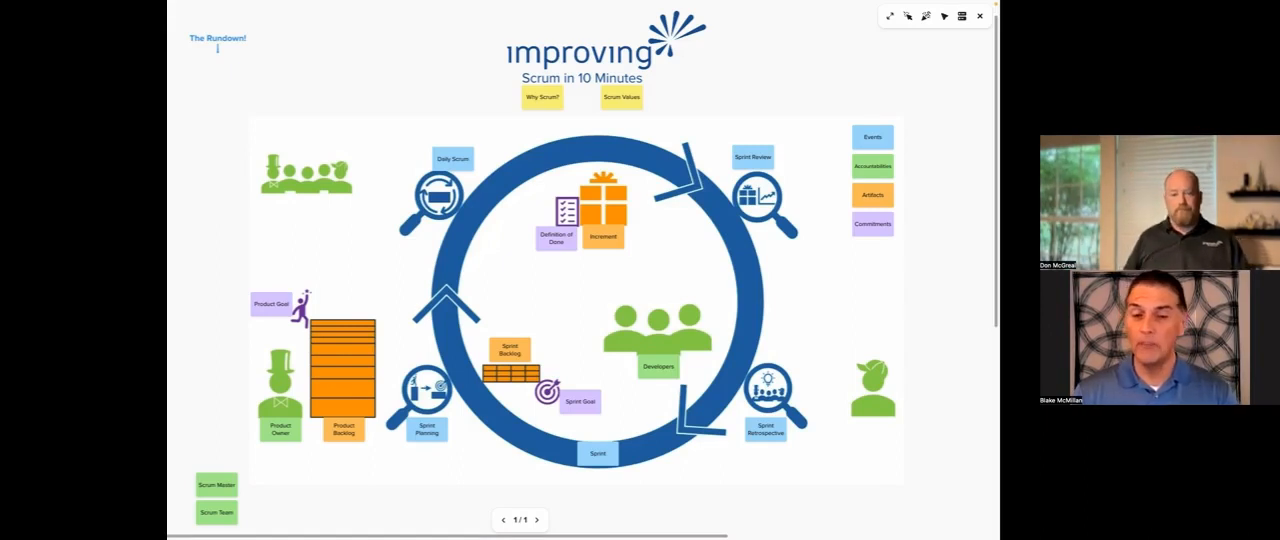
- Move the 'Scrum Master' note from the rundown list to just below the Sprint note
drag(216, 485, 560, 472)
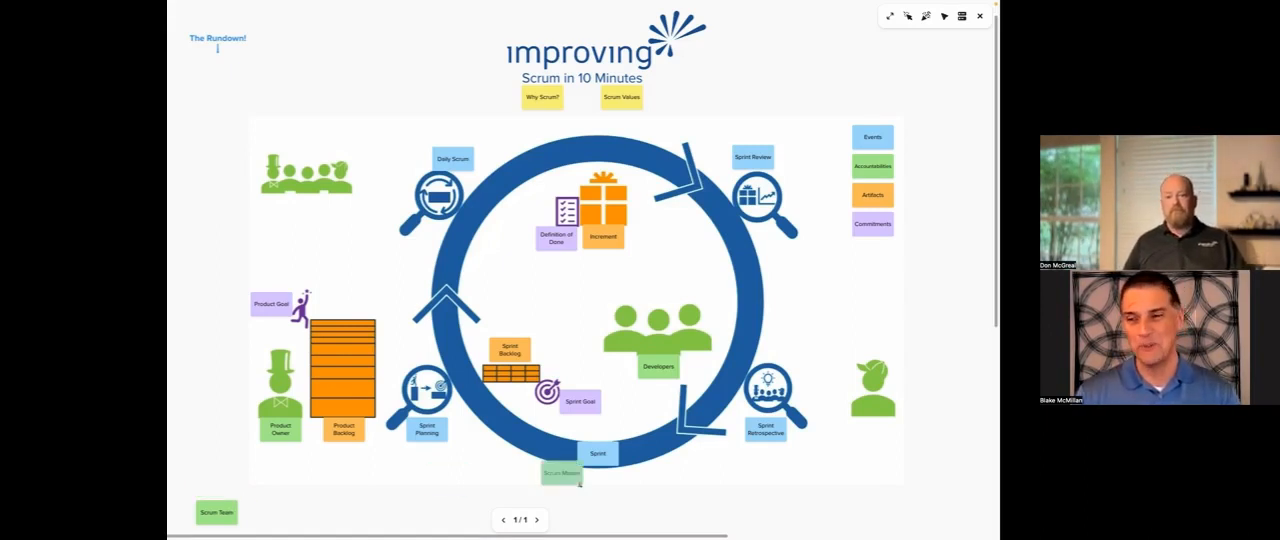